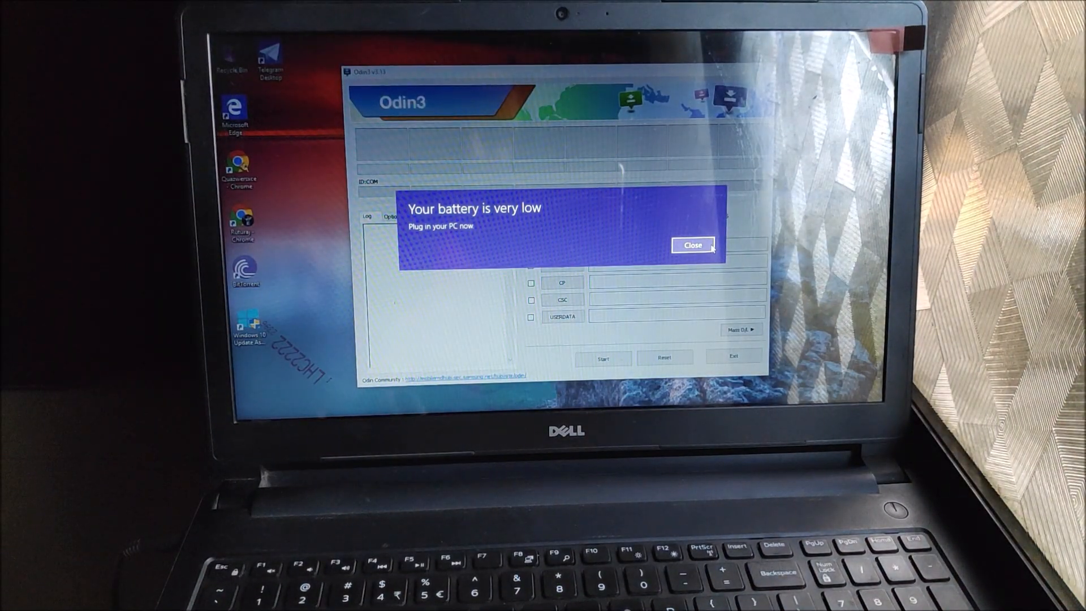
Step: Close the 'Your battery is very low' notification covering the Odin3 v3.13 window
left_click(692, 245)
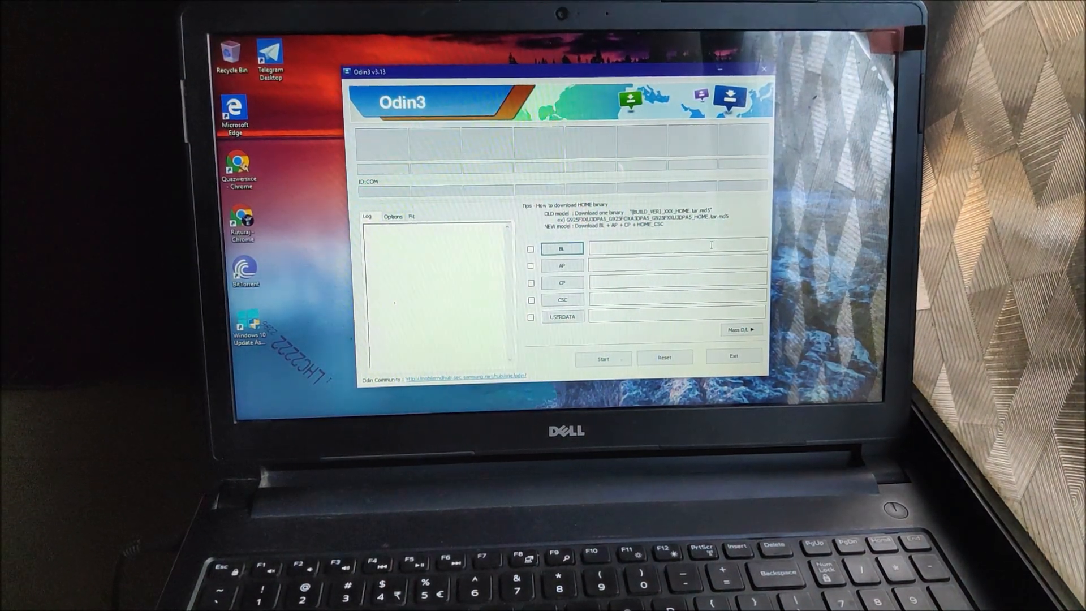